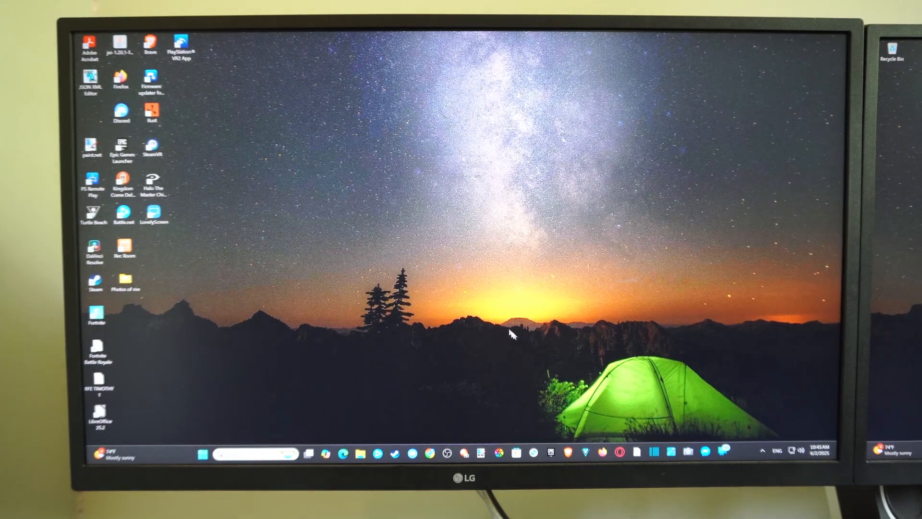
mouse_move(333, 306)
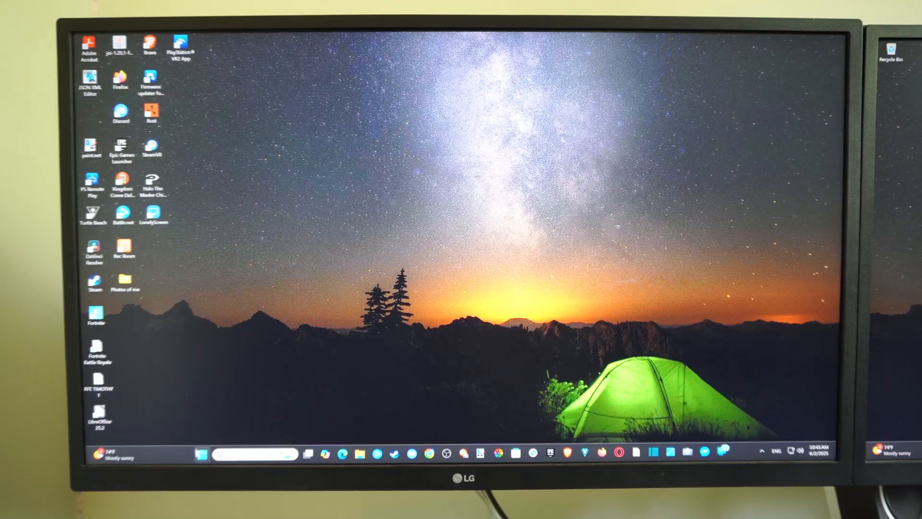
- From Settings Recovery, restart now into Advanced startup and confirm the restart
left_click(203, 452)
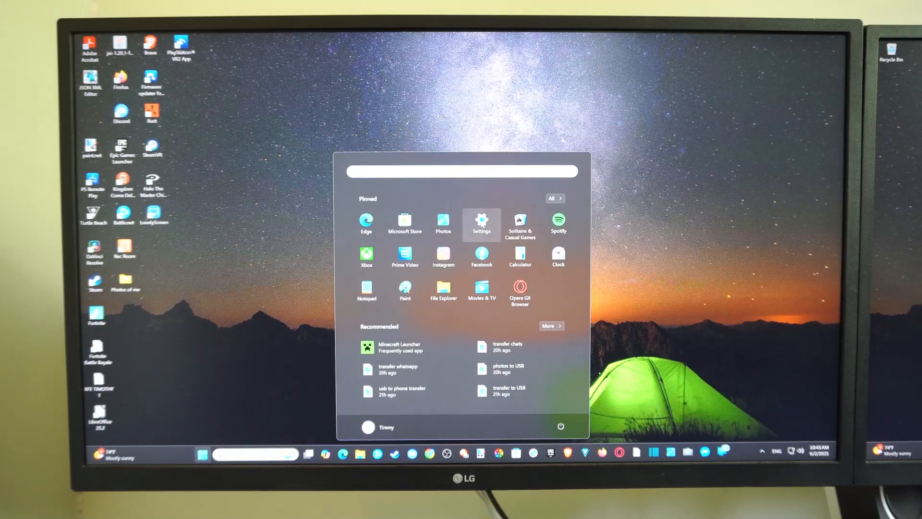
left_click(481, 224)
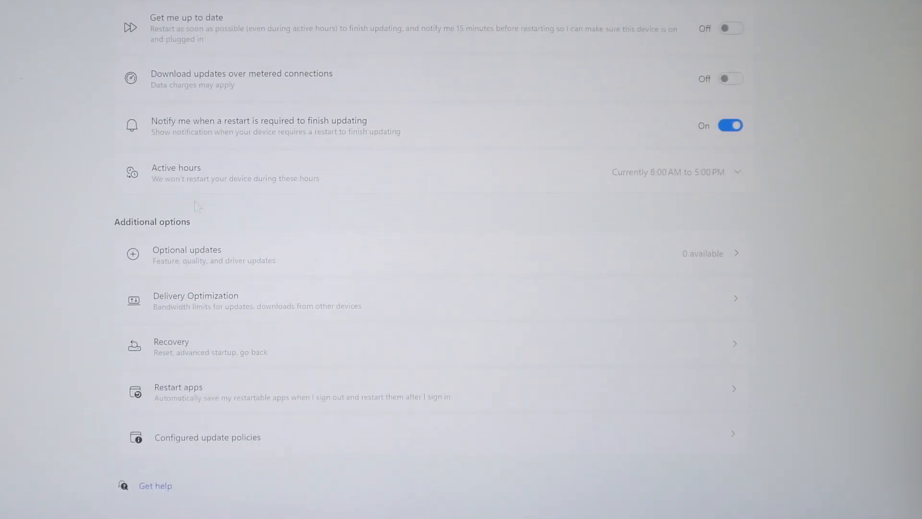
mouse_move(194, 346)
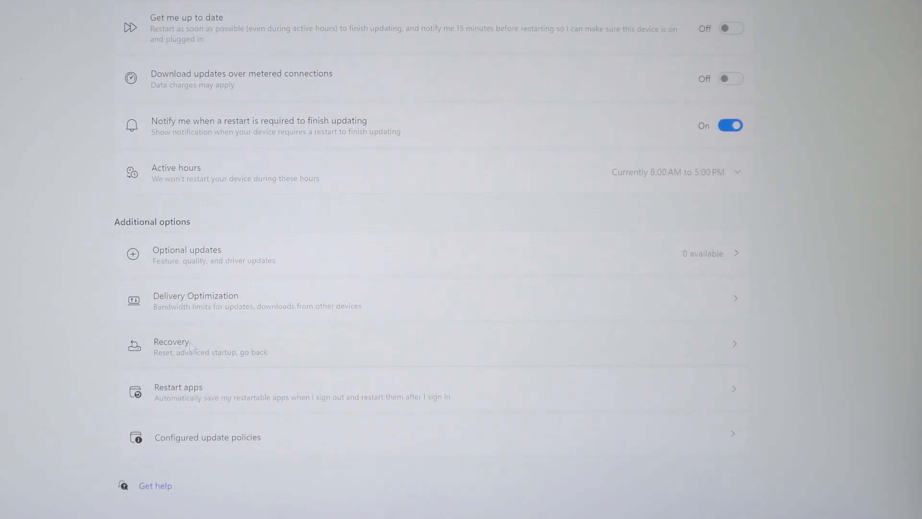
left_click(171, 346)
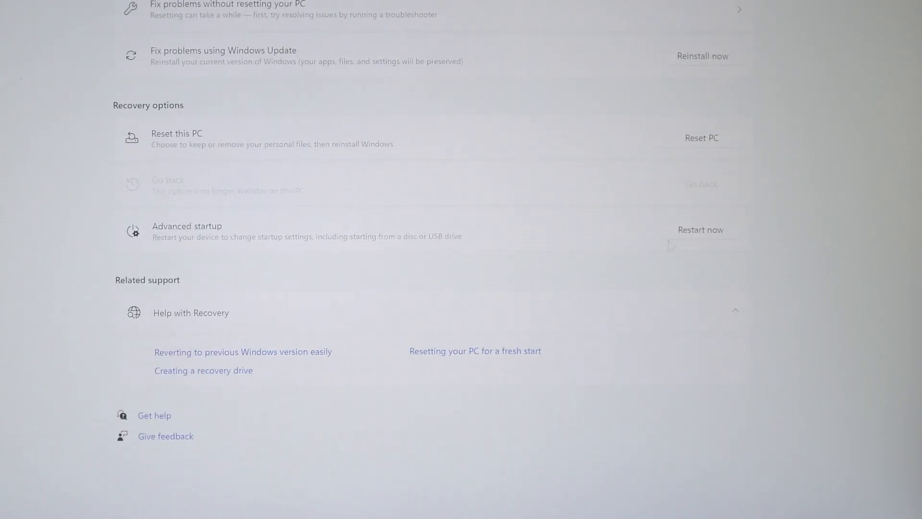
left_click(700, 230)
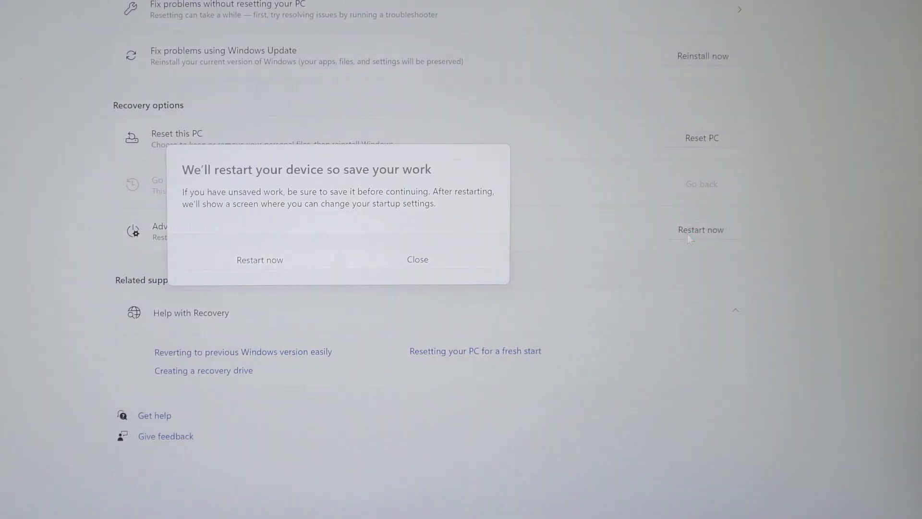
left_click(259, 259)
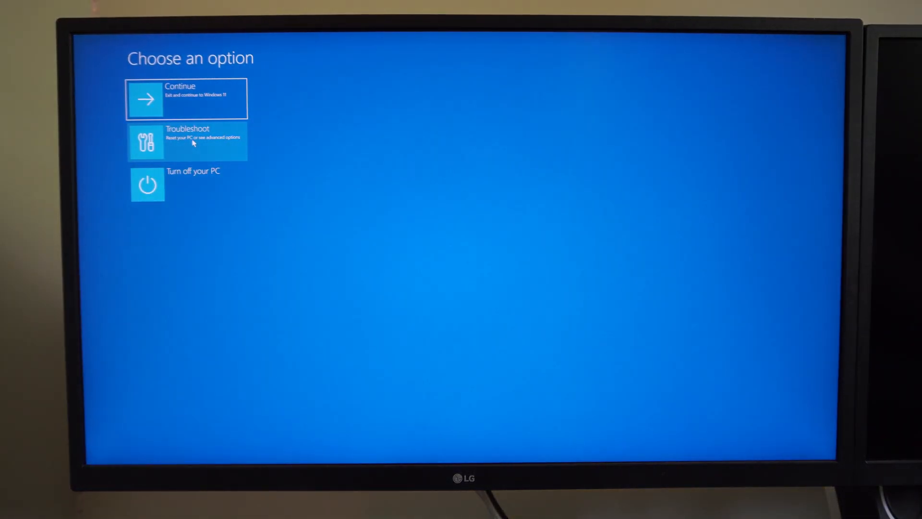
- Choose Troubleshoot, Advanced options, then UEFI Firmware Settings to enter the Gigabyte BIOS
left_click(187, 140)
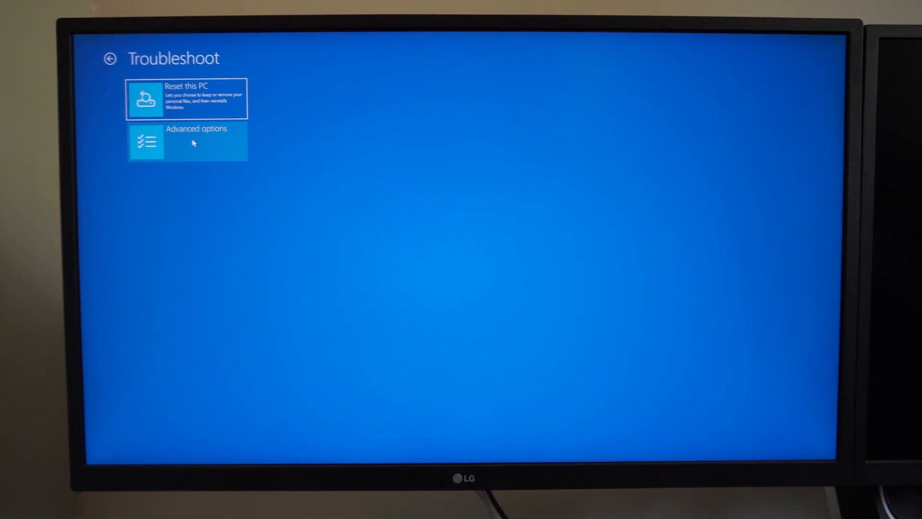
left_click(187, 141)
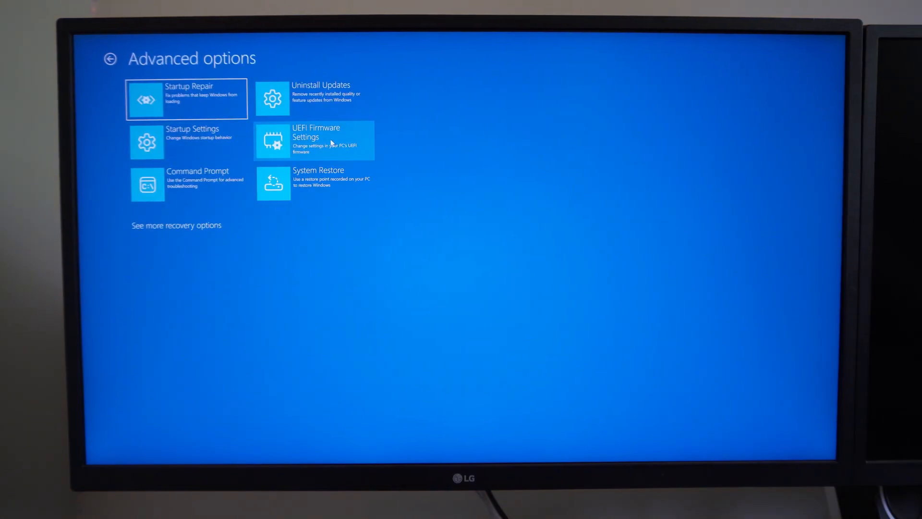
left_click(313, 141)
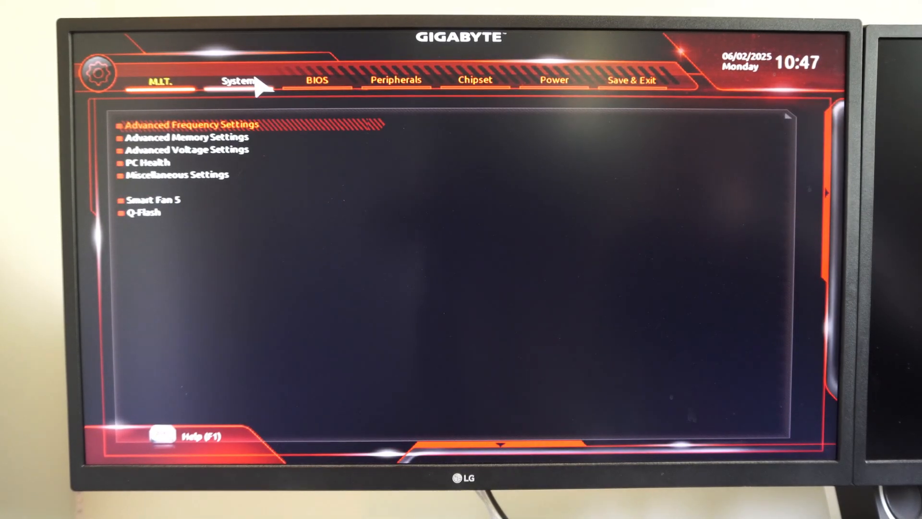
- Review the System and BIOS tabs, Secure Boot (enabled, standard mode), then Peripherals with AMD fTPM enabled
left_click(239, 79)
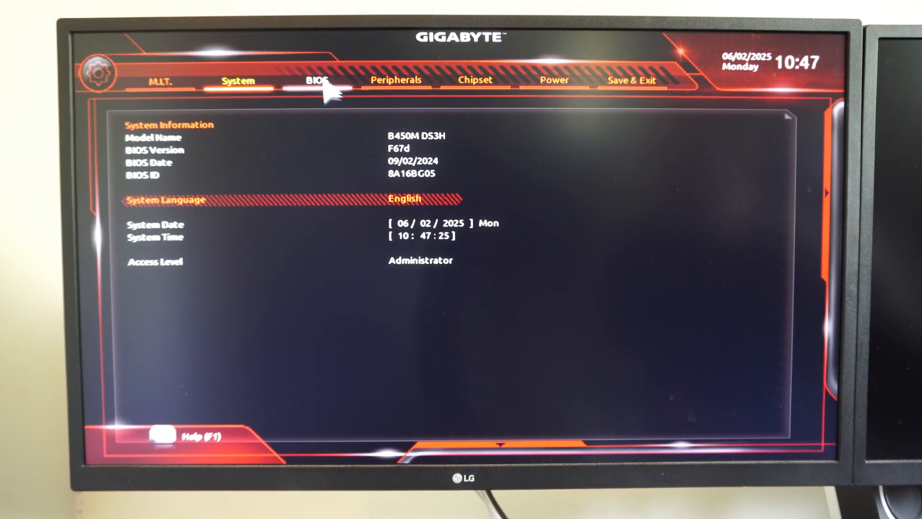
left_click(317, 80)
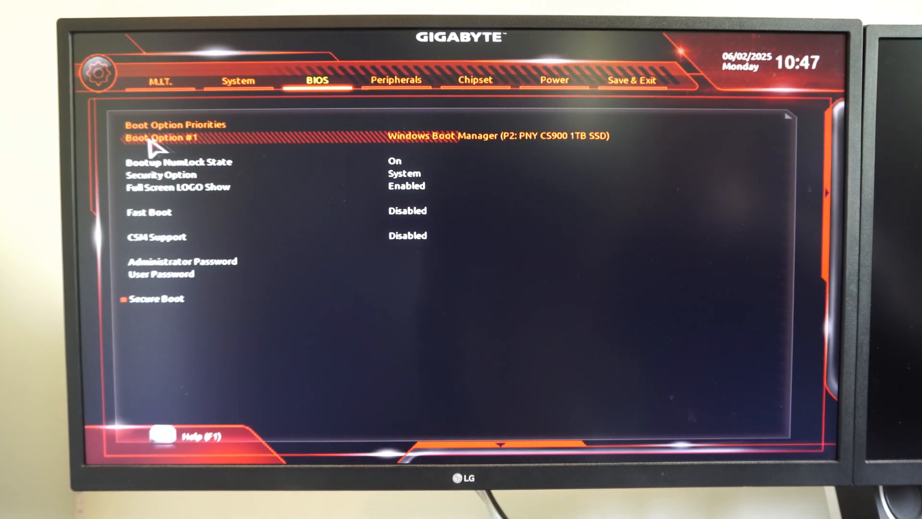
mouse_move(174, 221)
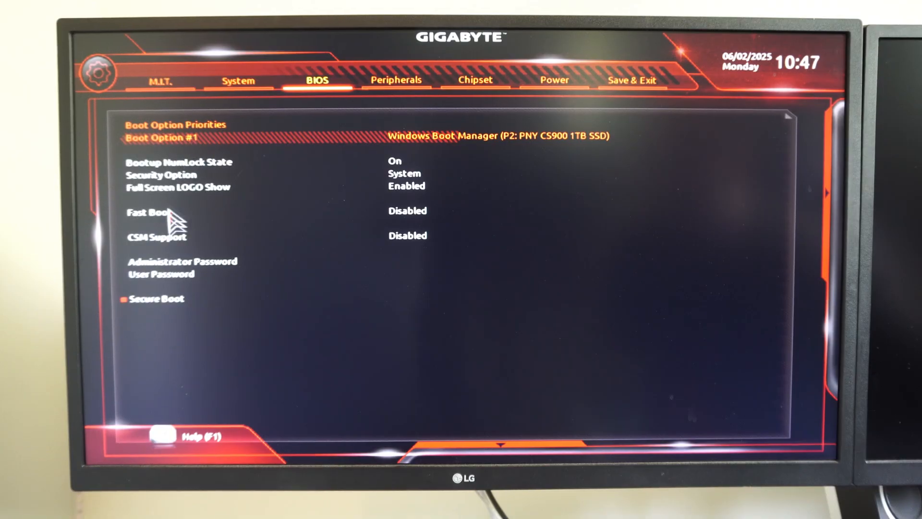
mouse_move(415, 247)
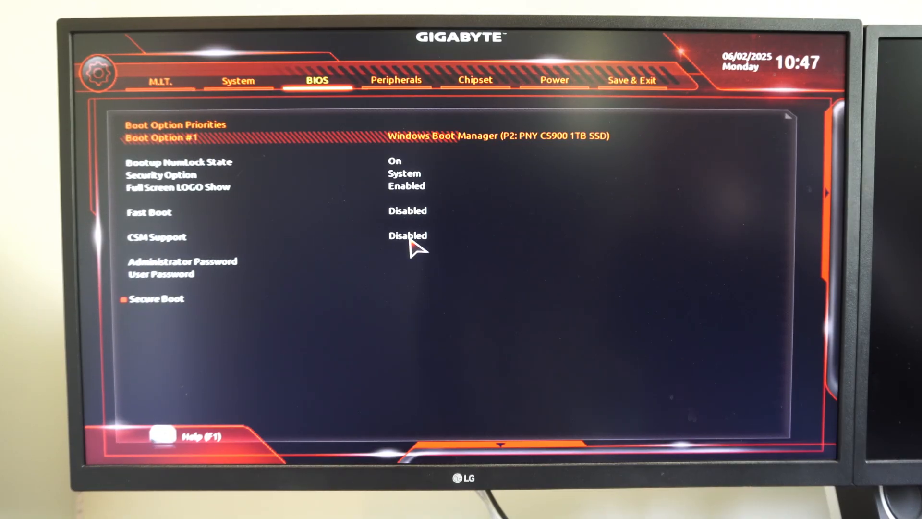
mouse_move(161, 302)
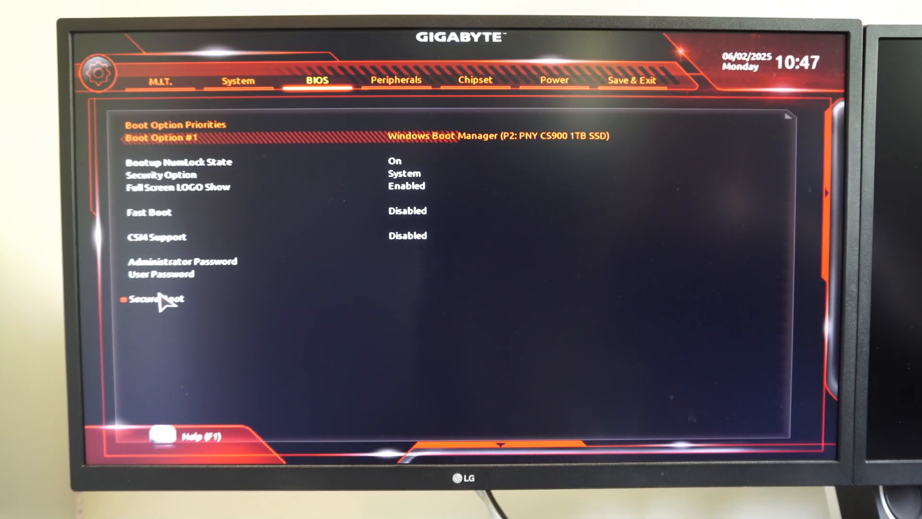
left_click(156, 299)
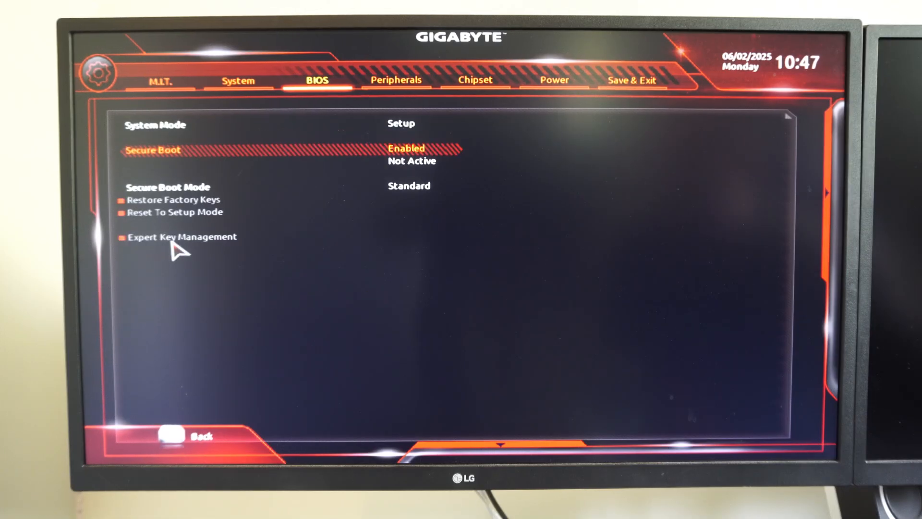
mouse_move(397, 80)
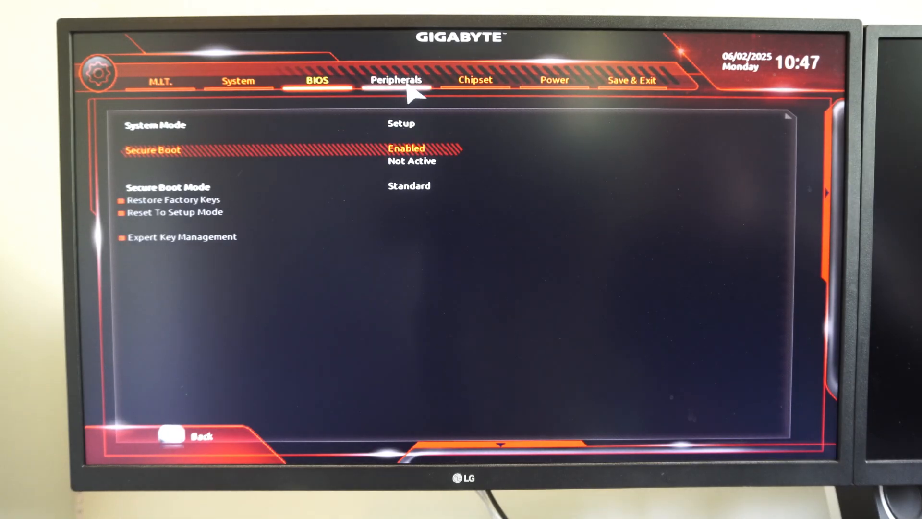
left_click(397, 80)
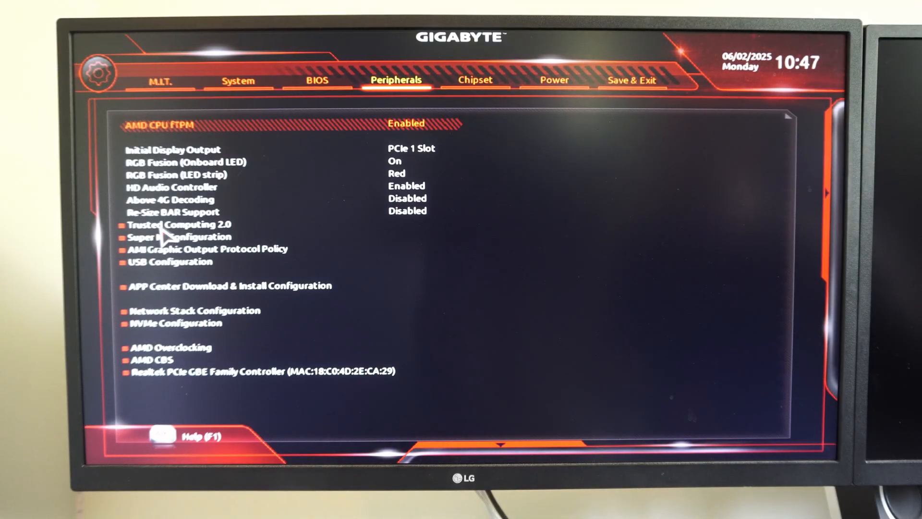
mouse_move(221, 238)
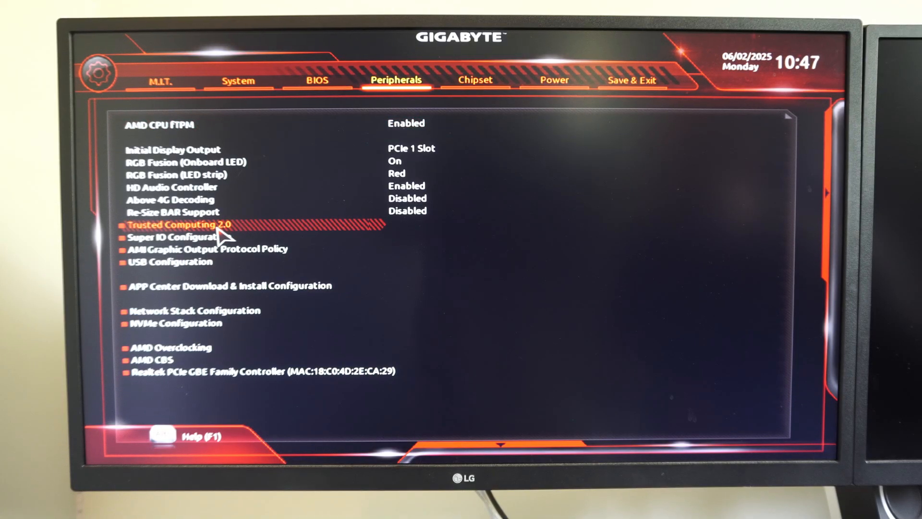
mouse_move(358, 125)
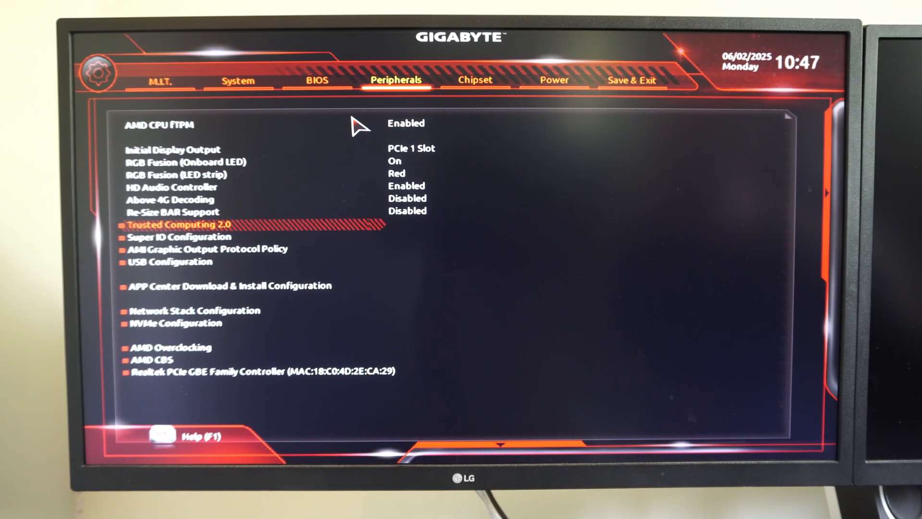
mouse_move(155, 355)
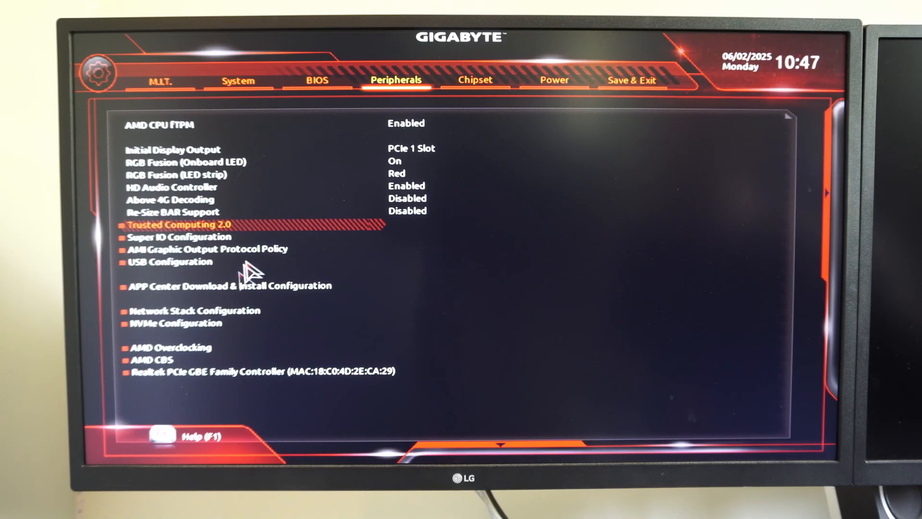
- Browse the Chipset, M.I.T., System and Power tabs, ending on the Save & Exit page
left_click(474, 80)
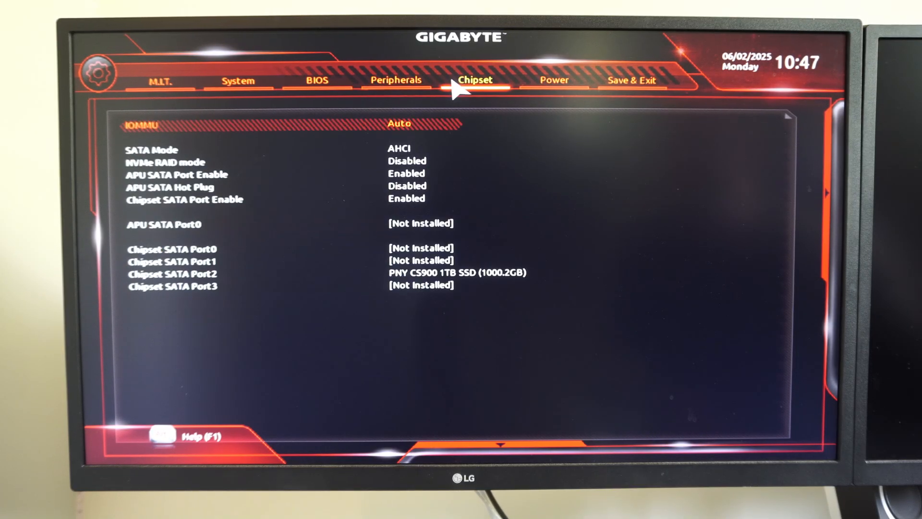
mouse_move(236, 186)
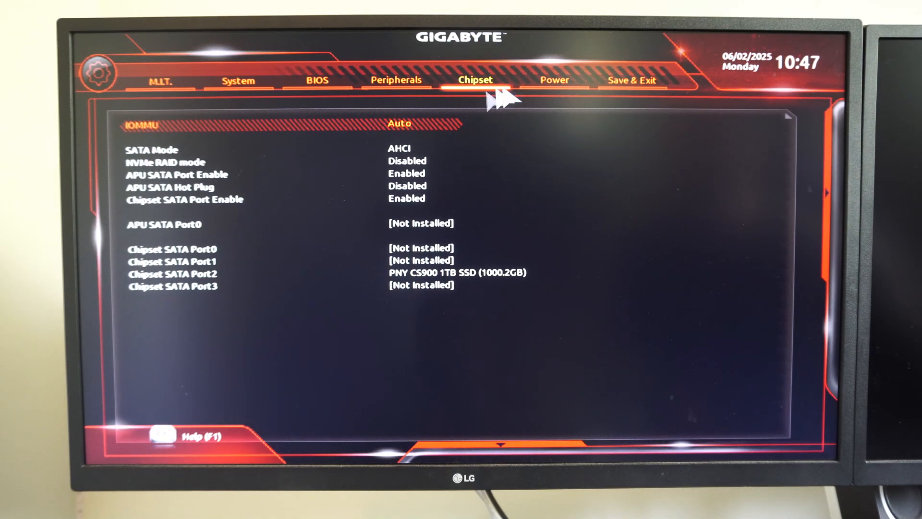
left_click(553, 80)
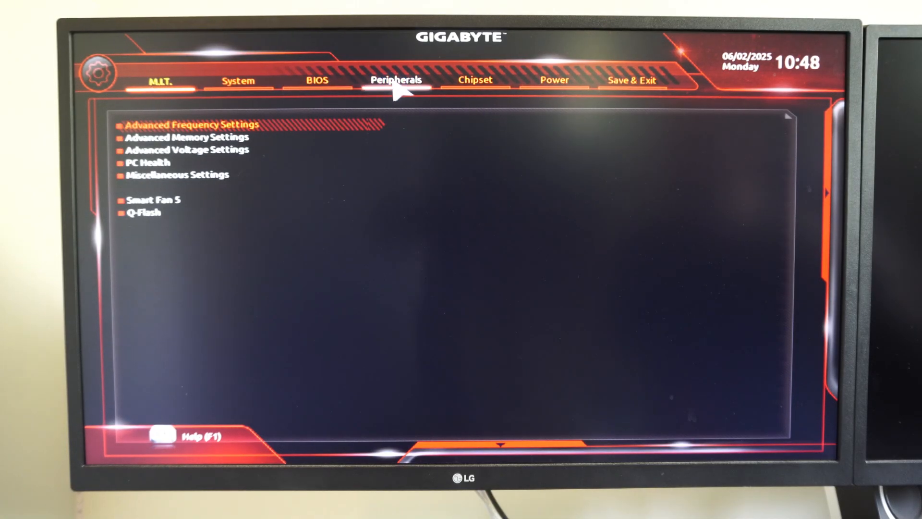
left_click(238, 80)
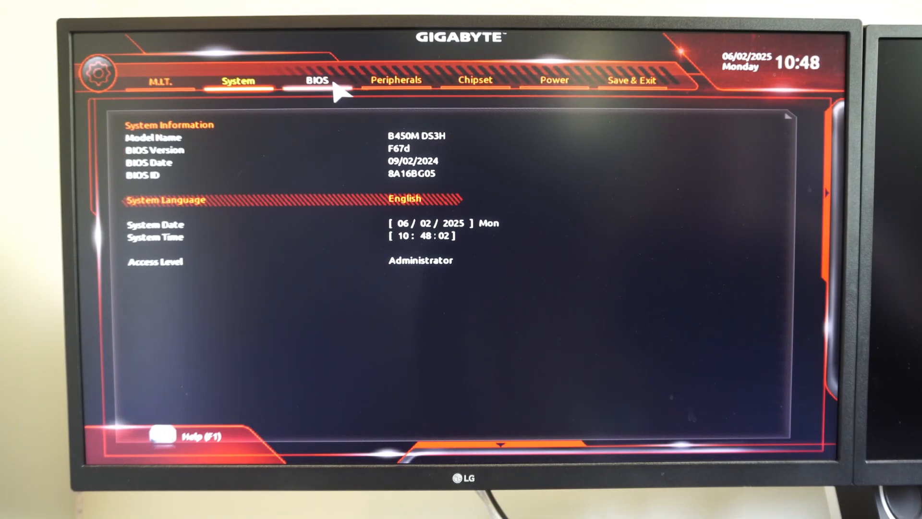
left_click(553, 79)
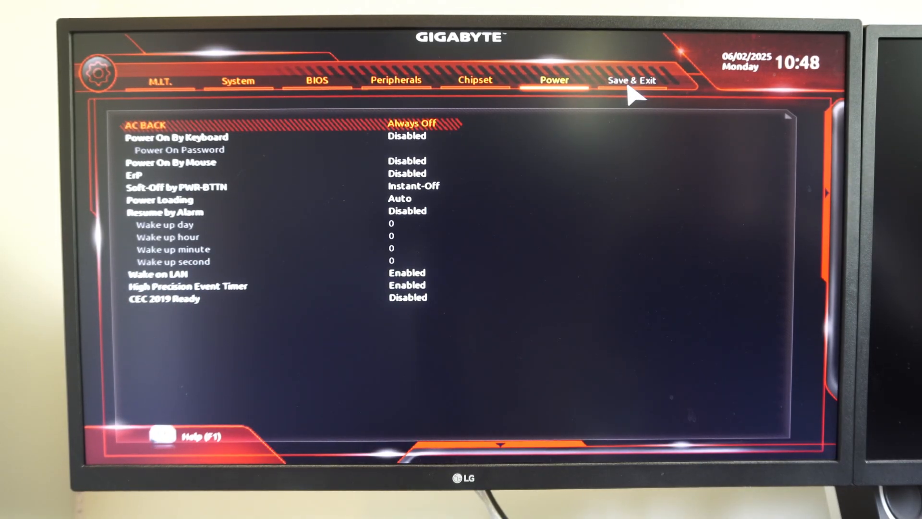
left_click(632, 79)
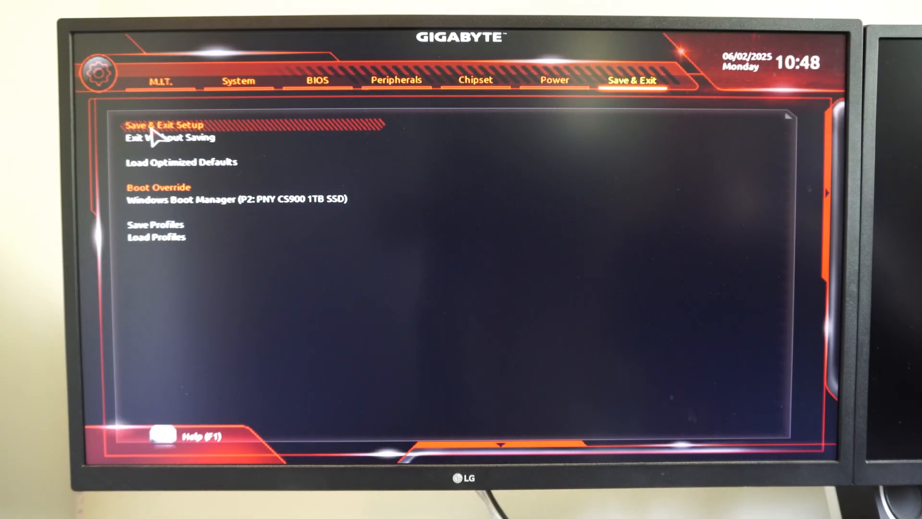
mouse_move(211, 139)
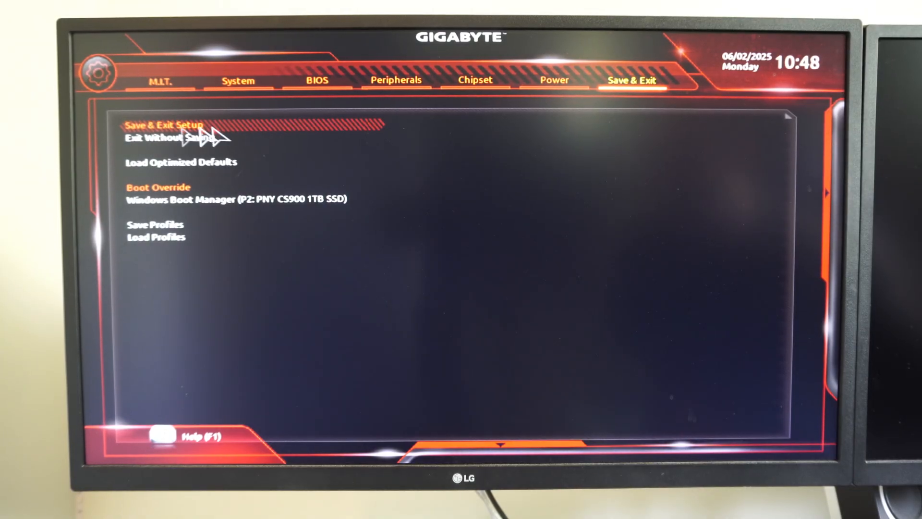
mouse_move(152, 216)
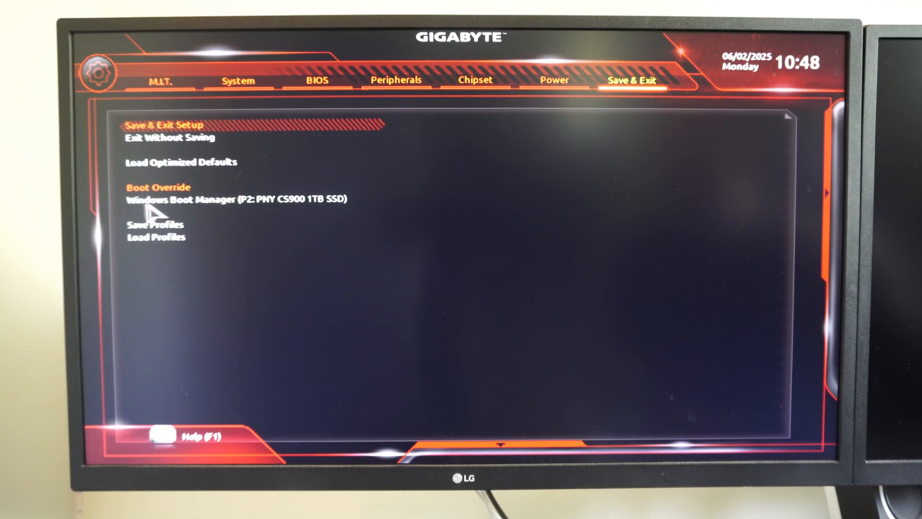
mouse_move(203, 127)
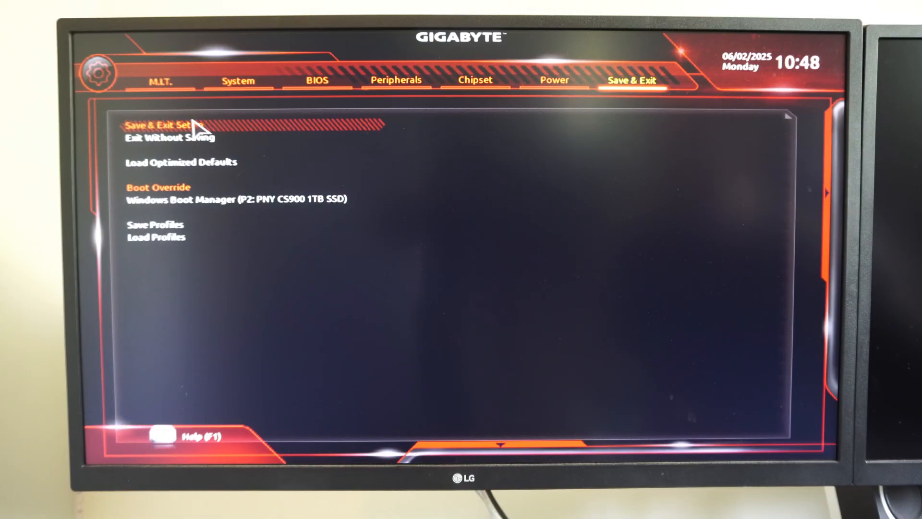
mouse_move(632, 91)
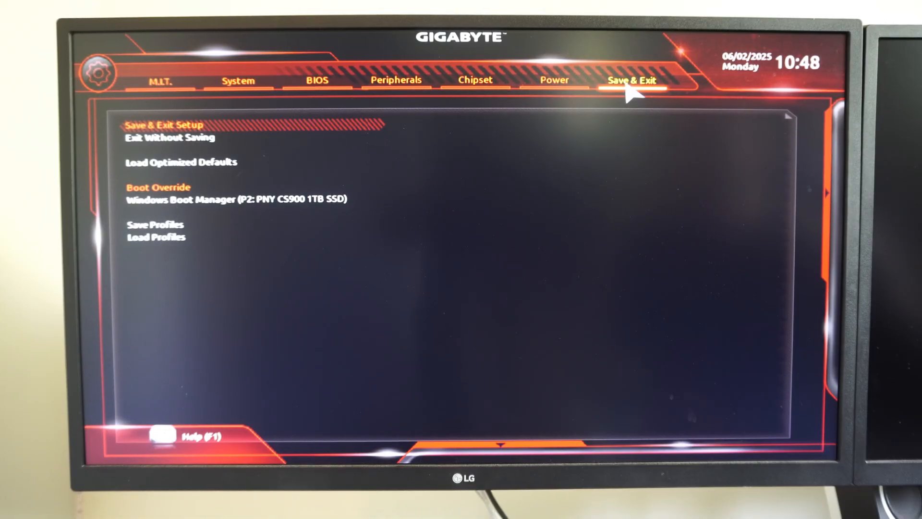